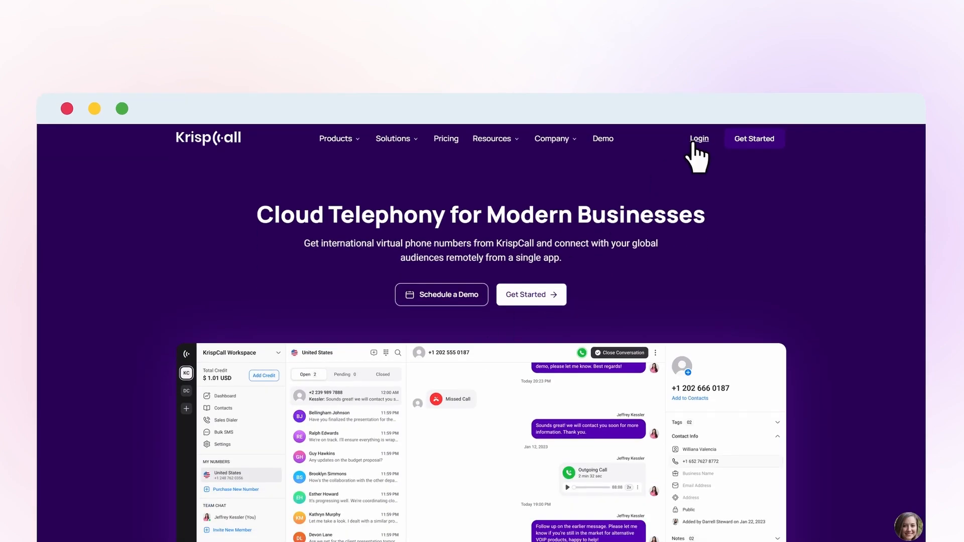
Log in to the KrispCall workspace with the pre-filled credentials.
{"action": "left_click", "coordinate": [699, 139]}
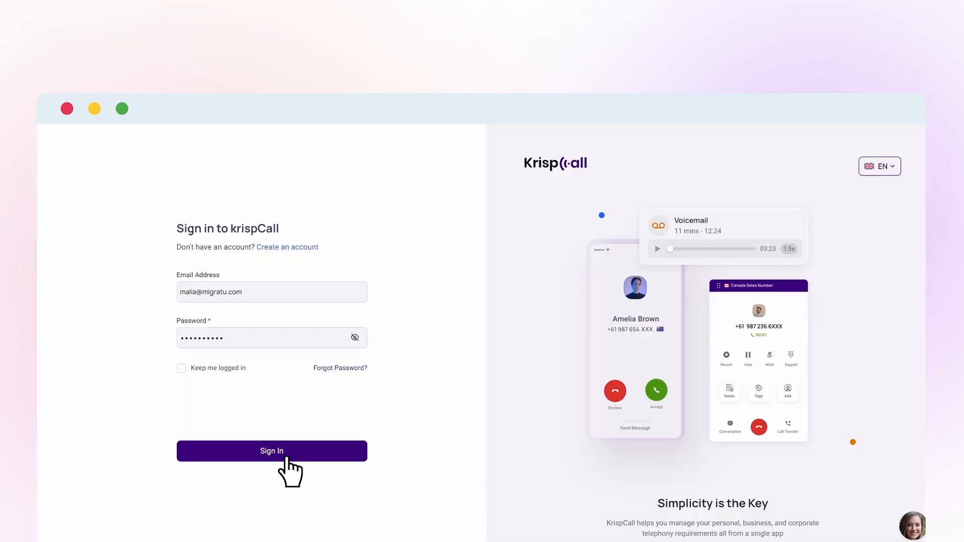
{"action": "left_click", "coordinate": [272, 451]}
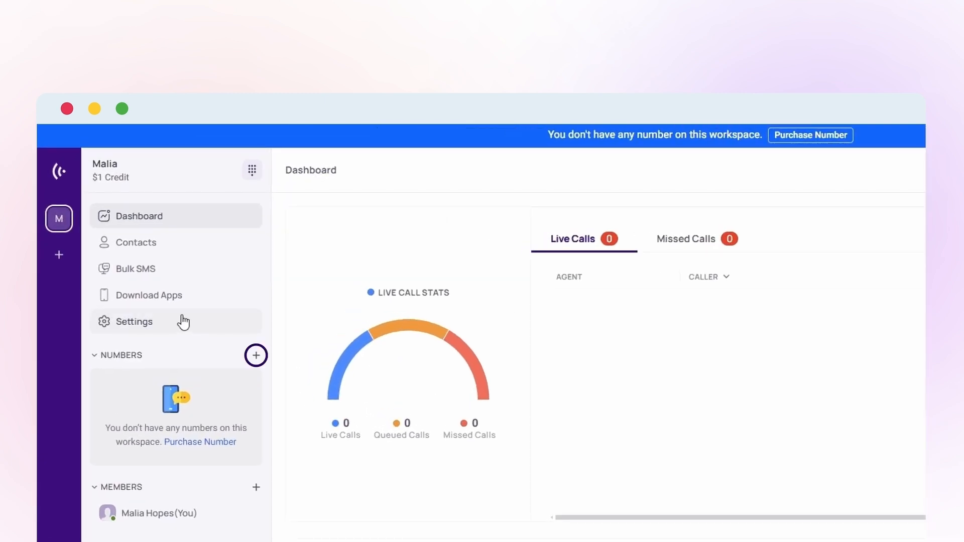
Go from Settings to My Numbers and start purchasing a new number.
{"action": "left_click", "coordinate": [134, 321]}
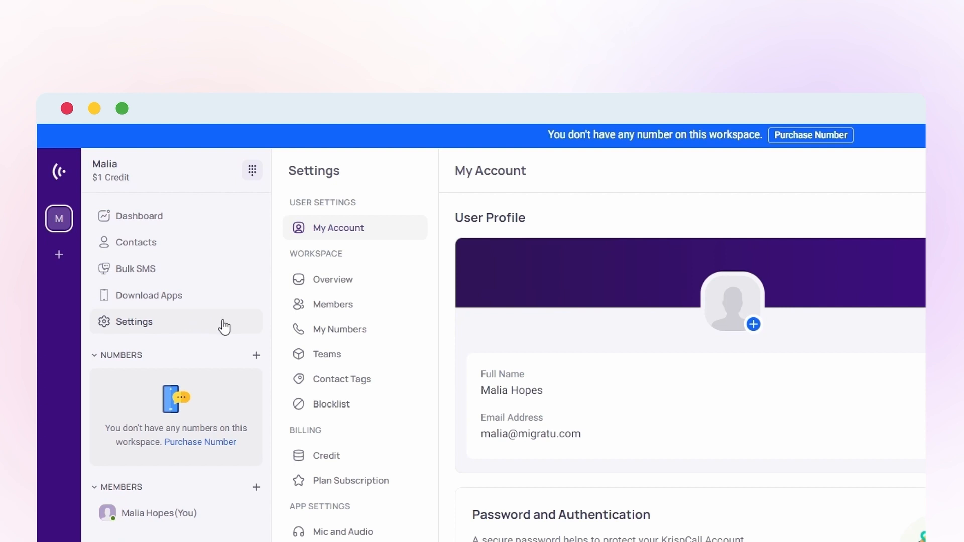
{"action": "left_click", "coordinate": [340, 329]}
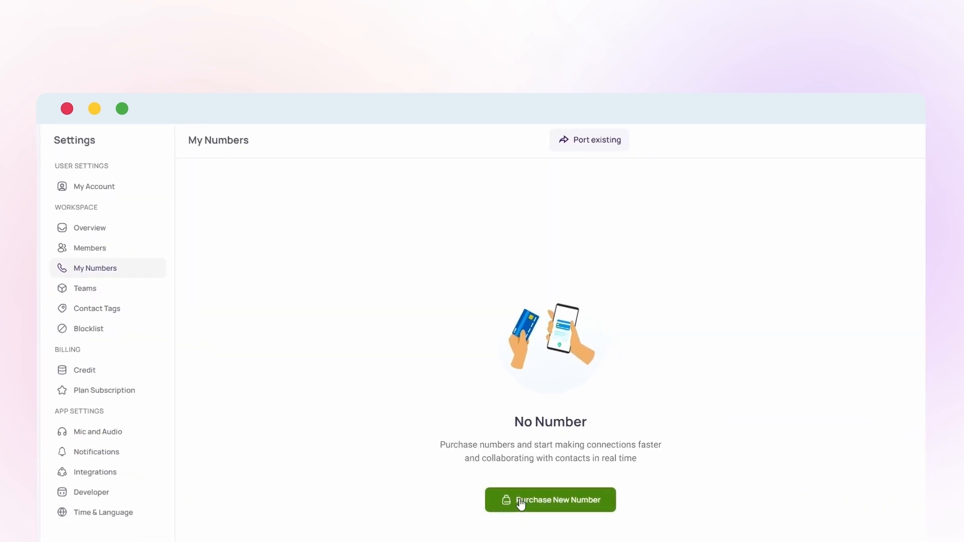
{"action": "left_click", "coordinate": [550, 499]}
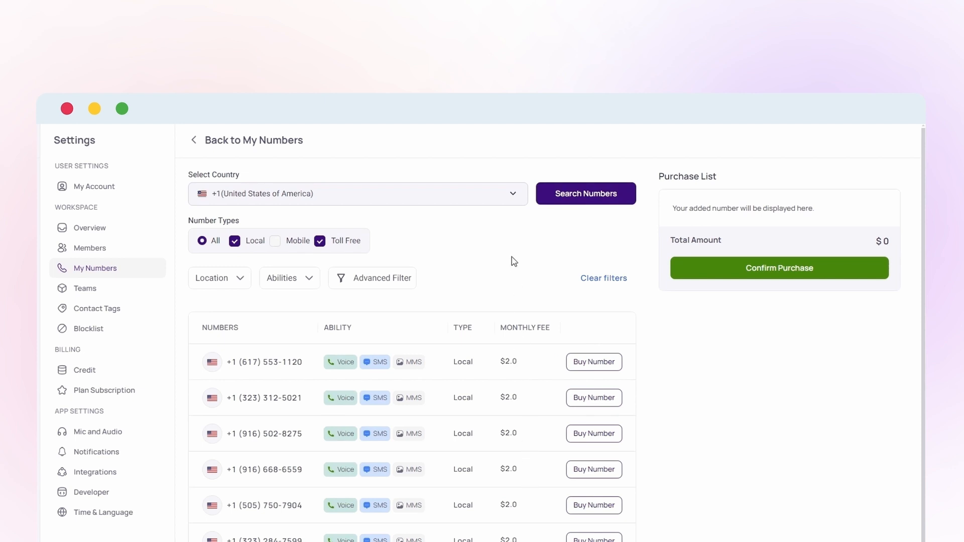
{"action": "left_click", "coordinate": [356, 193]}
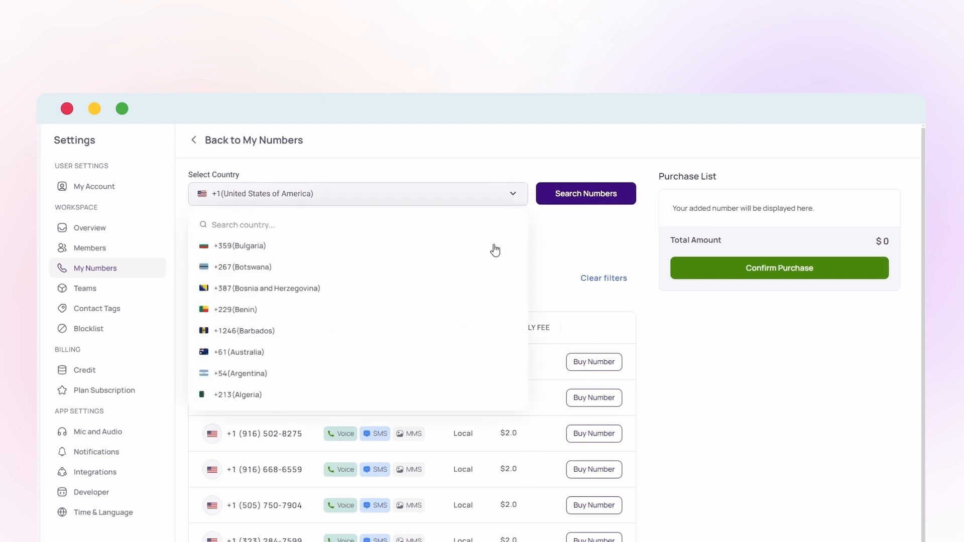
{"action": "left_click", "coordinate": [240, 373]}
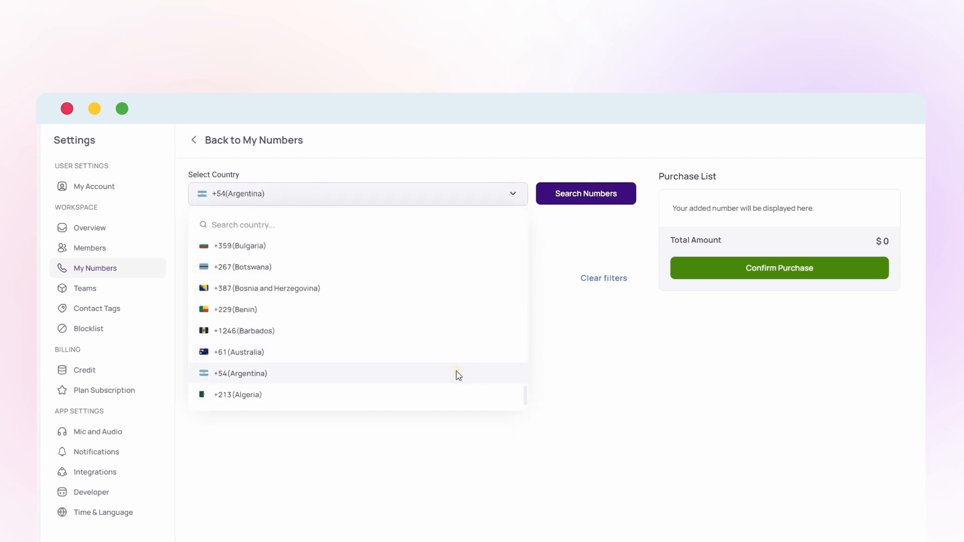
{"action": "left_click", "coordinate": [240, 373]}
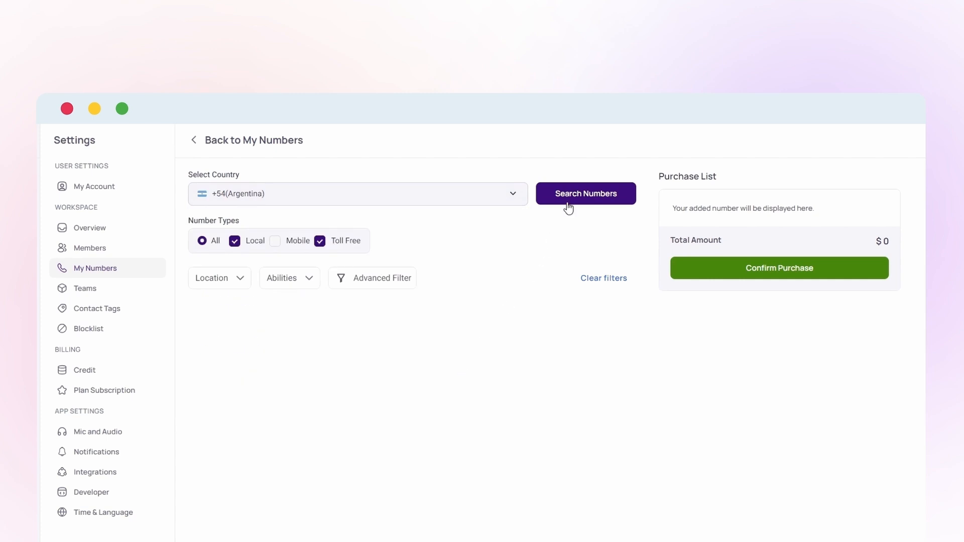
{"action": "left_click", "coordinate": [585, 193]}
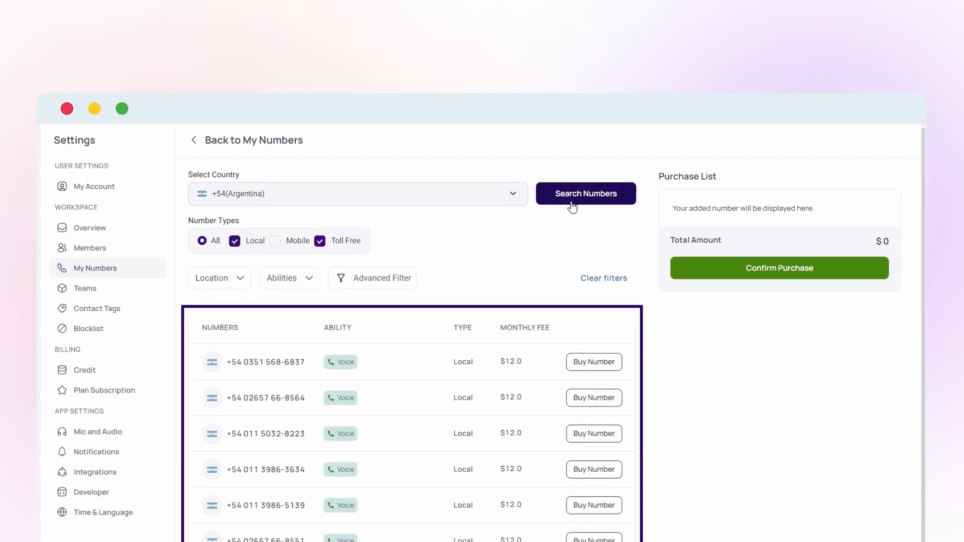
{"action": "left_click", "coordinate": [592, 362]}
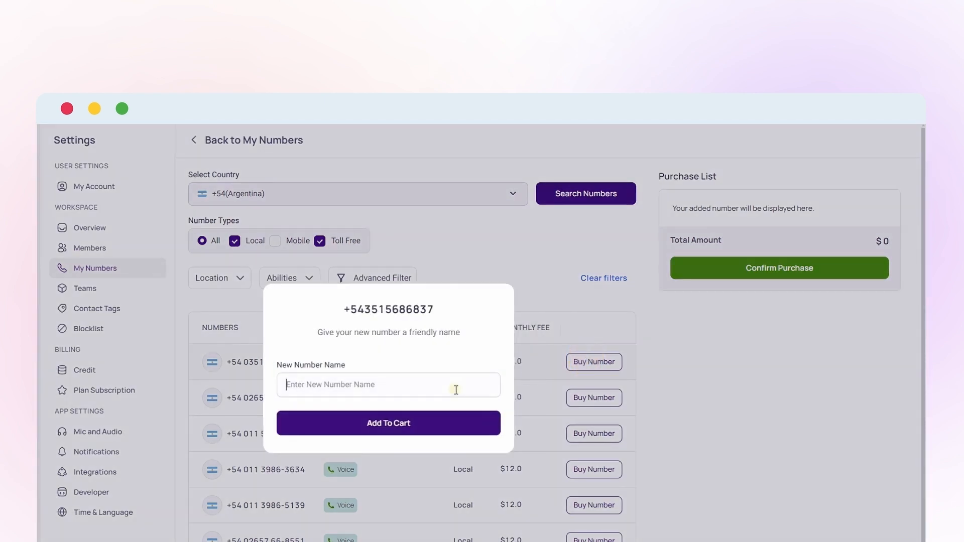
Name the number 'Argentina Sales Number' and add it to the cart.
{"action": "type", "text": "Argentina Sales"}
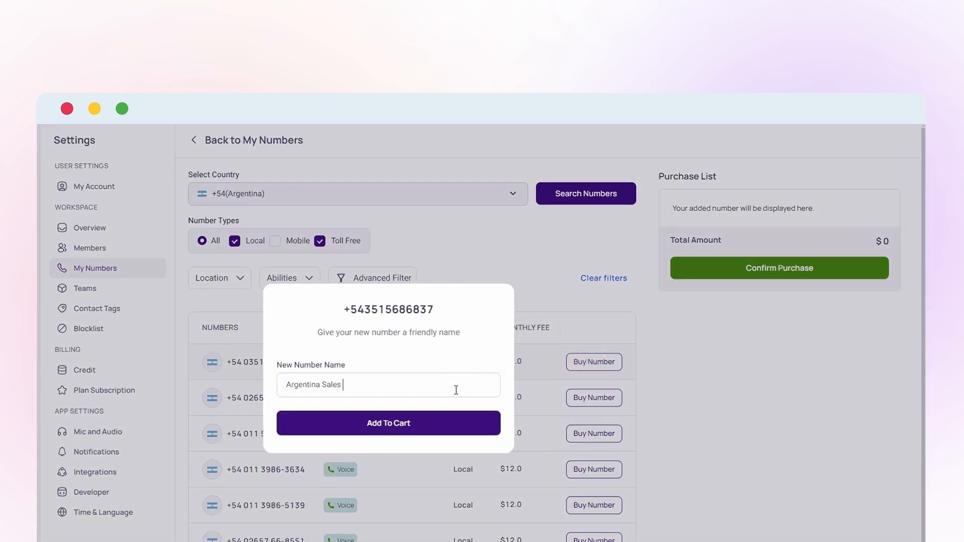
{"action": "type", "text": "Number"}
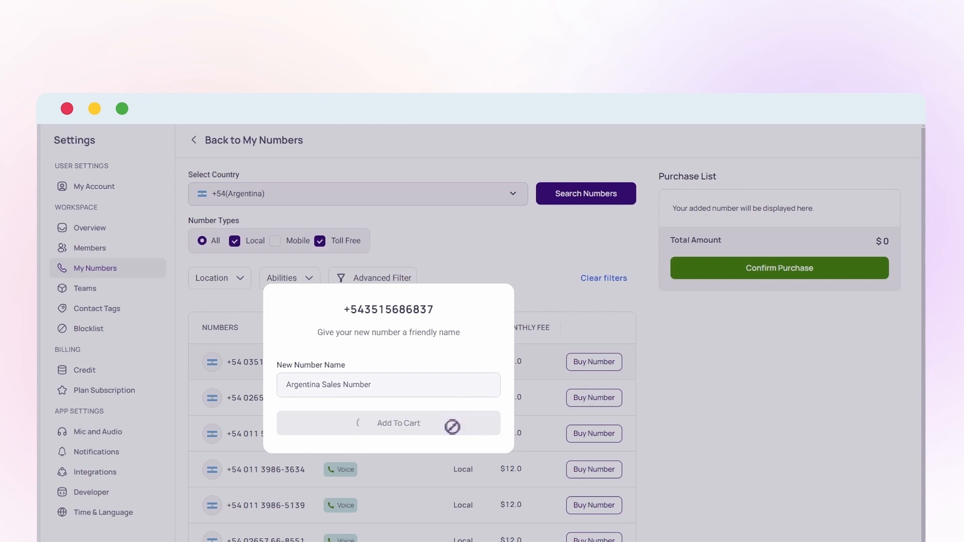
{"action": "left_click", "coordinate": [398, 423]}
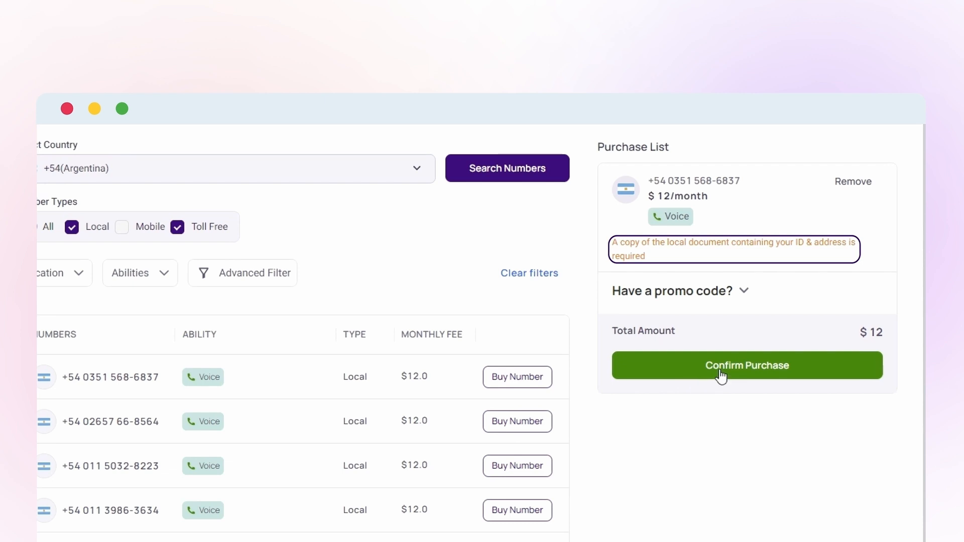
{"action": "left_click", "coordinate": [746, 365]}
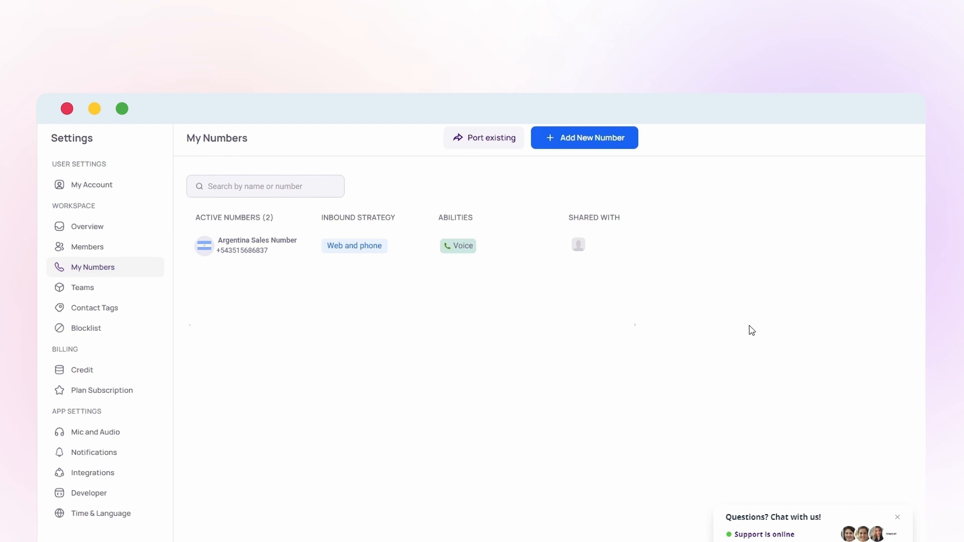